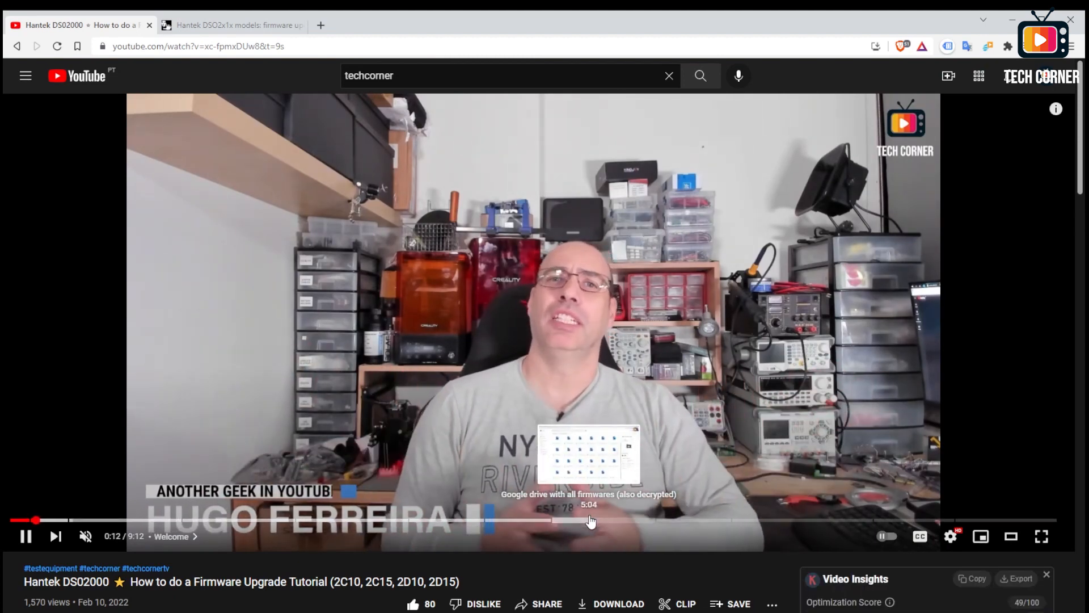
Skip the tutorial to its 5:04 'Google drive with all firmwares' chapter
{"action": "left_click", "coordinate": [591, 519]}
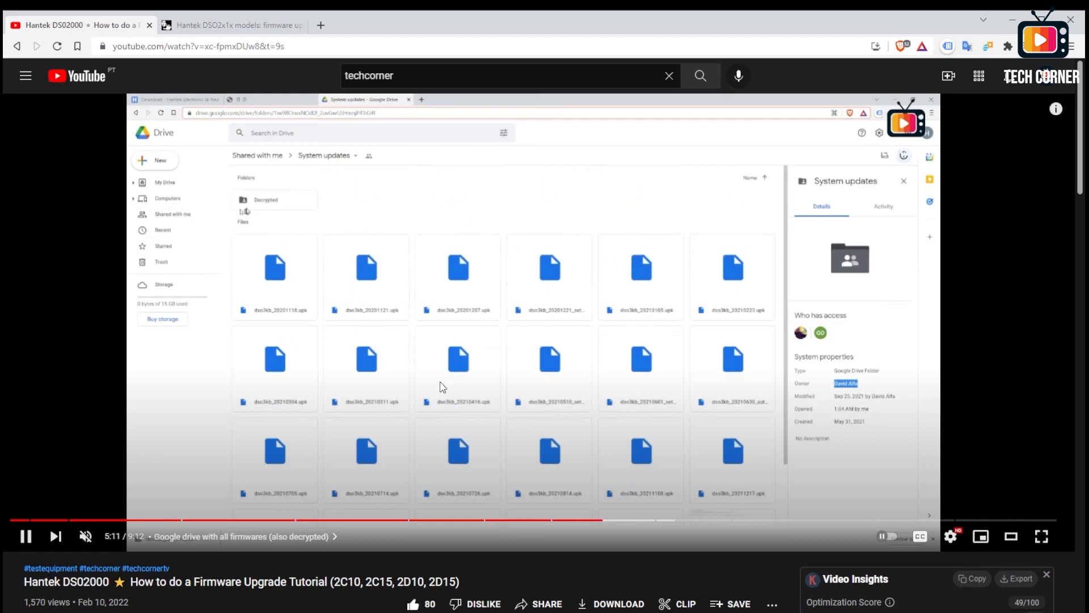
{"action": "left_click", "coordinate": [274, 200]}
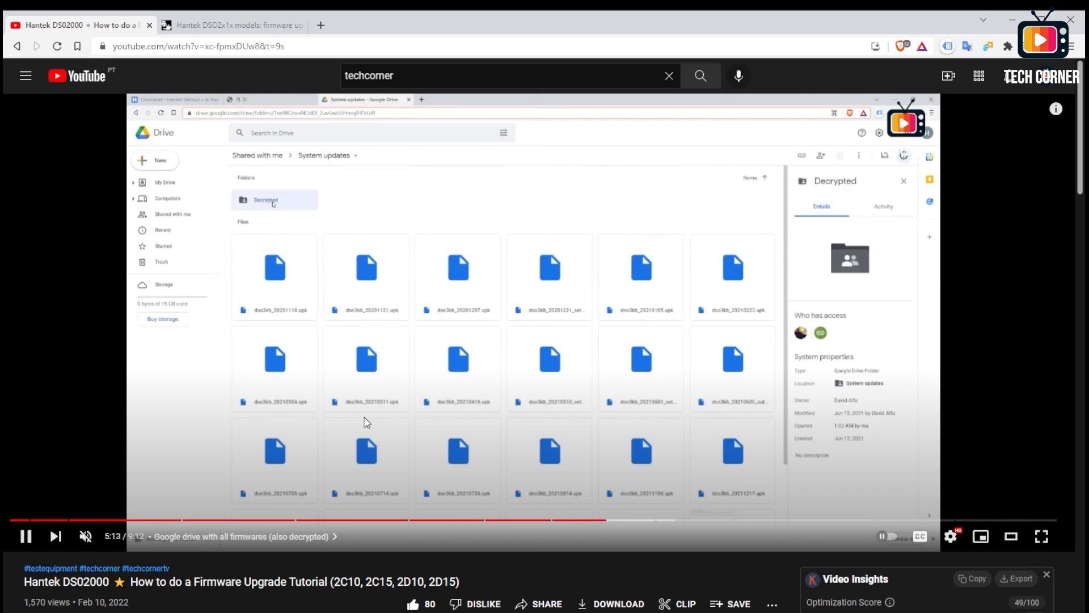
{"action": "double_click", "coordinate": [274, 200]}
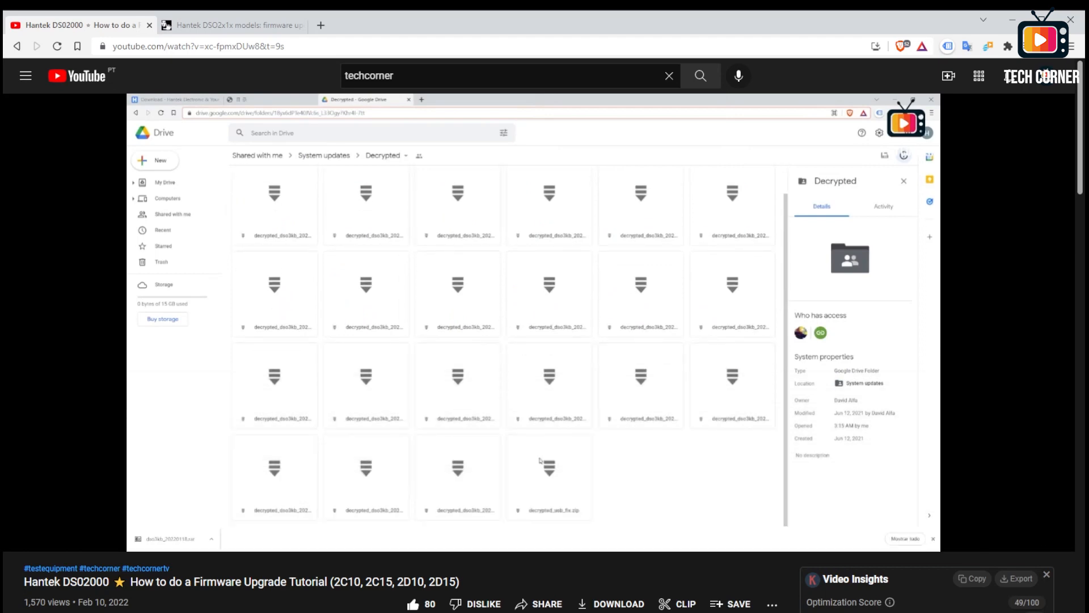
{"action": "mouse_move", "coordinate": [554, 446]}
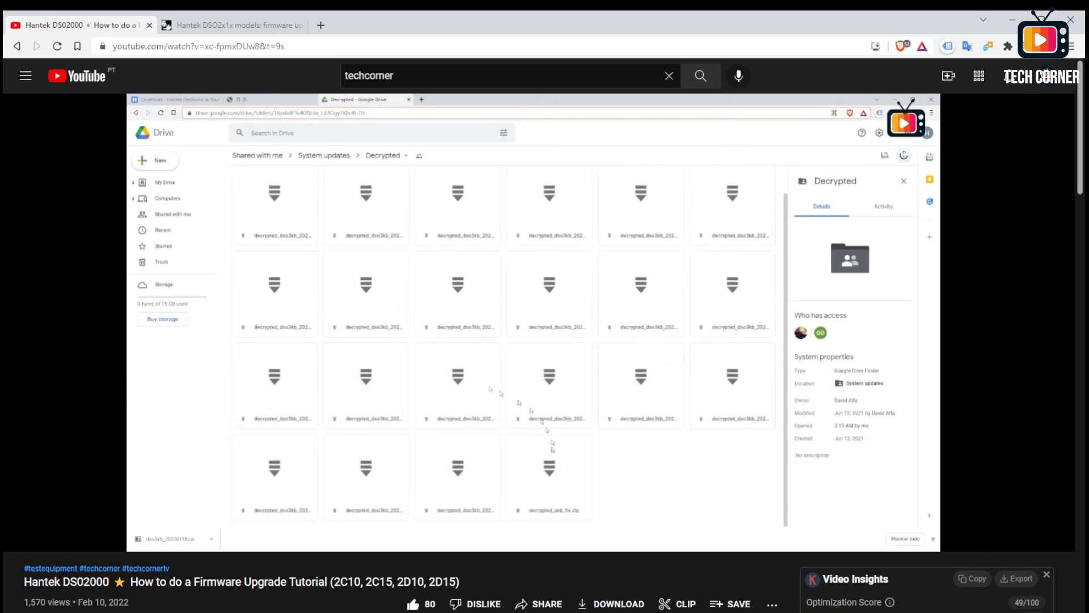
Switch to the EEVblog forum thread on Hantek DSO2x1x firmware updates
{"action": "left_click", "coordinate": [229, 25]}
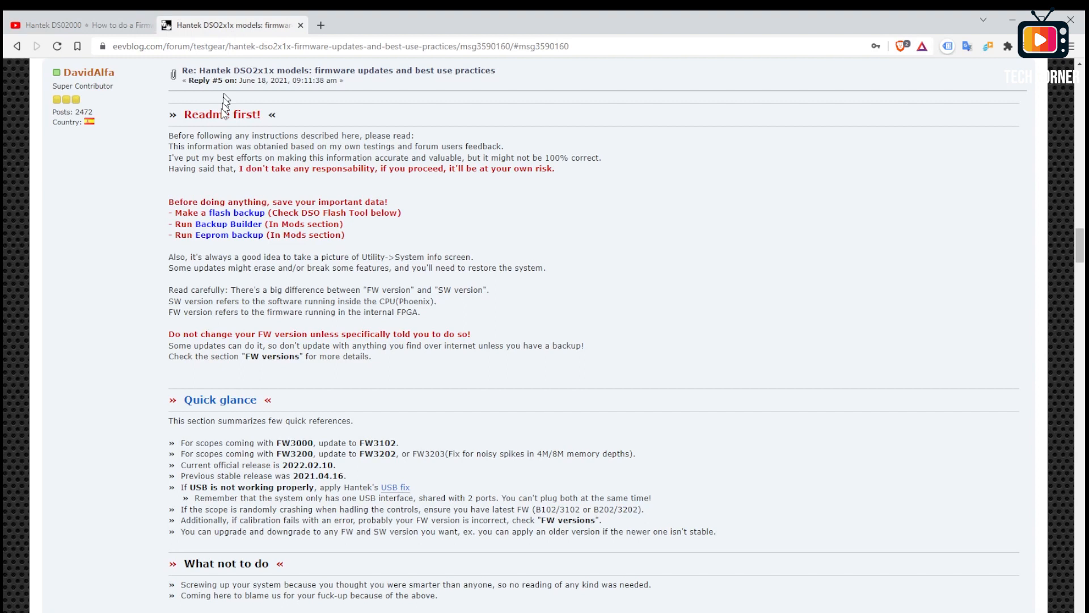
{"action": "mouse_move", "coordinate": [359, 379]}
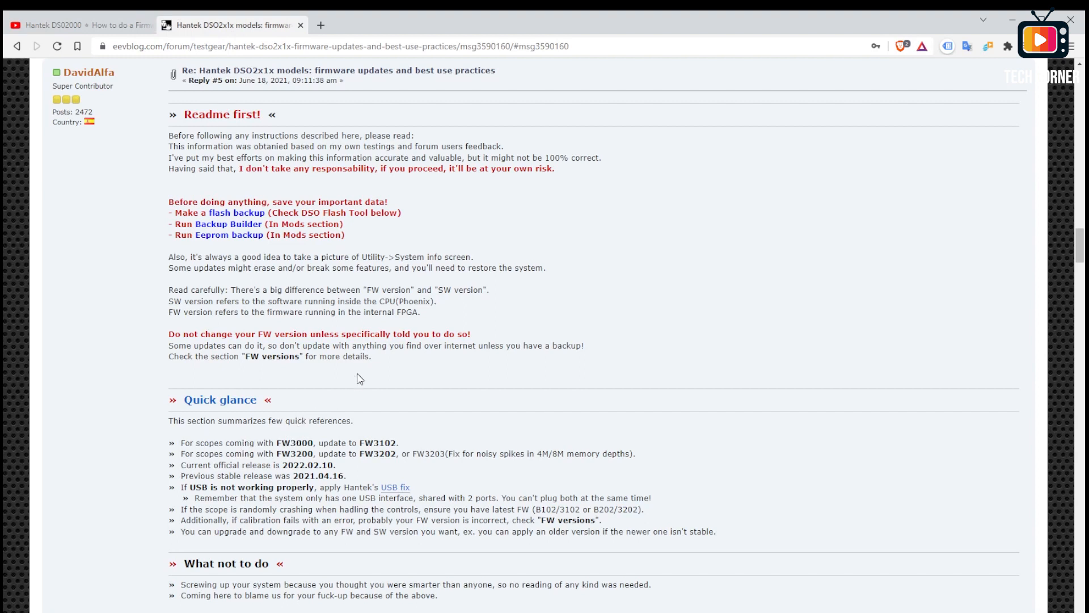
{"action": "mouse_move", "coordinate": [299, 318]}
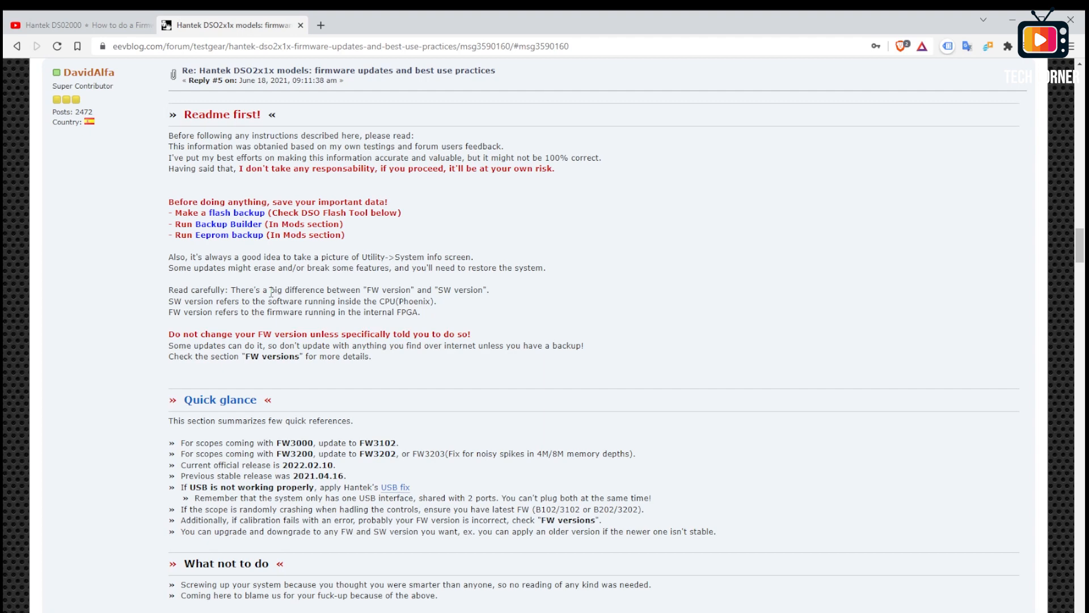
{"action": "mouse_move", "coordinate": [217, 238]}
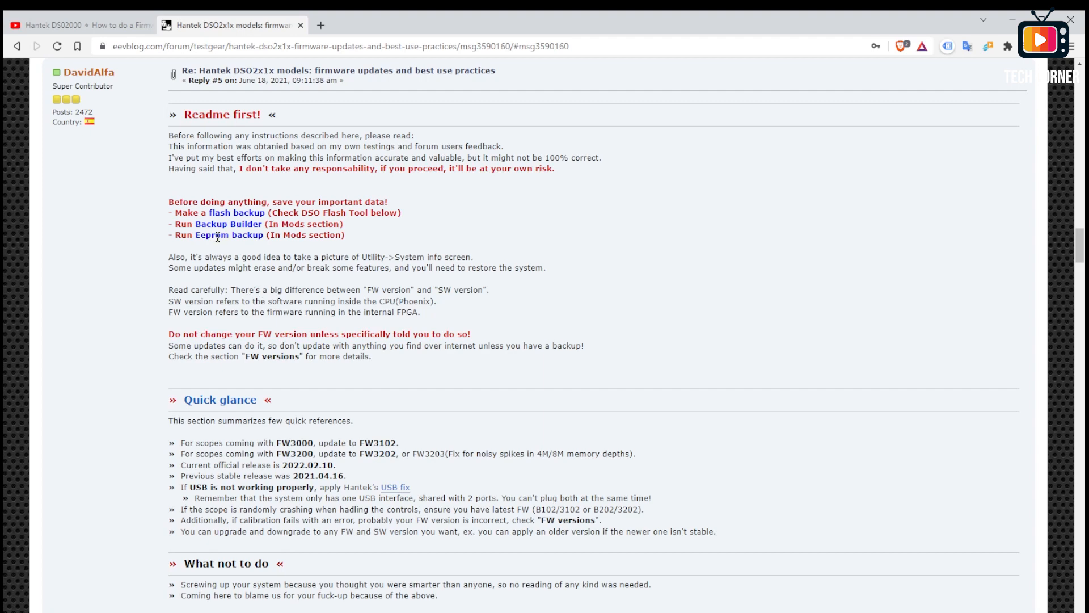
{"action": "mouse_move", "coordinate": [379, 195]}
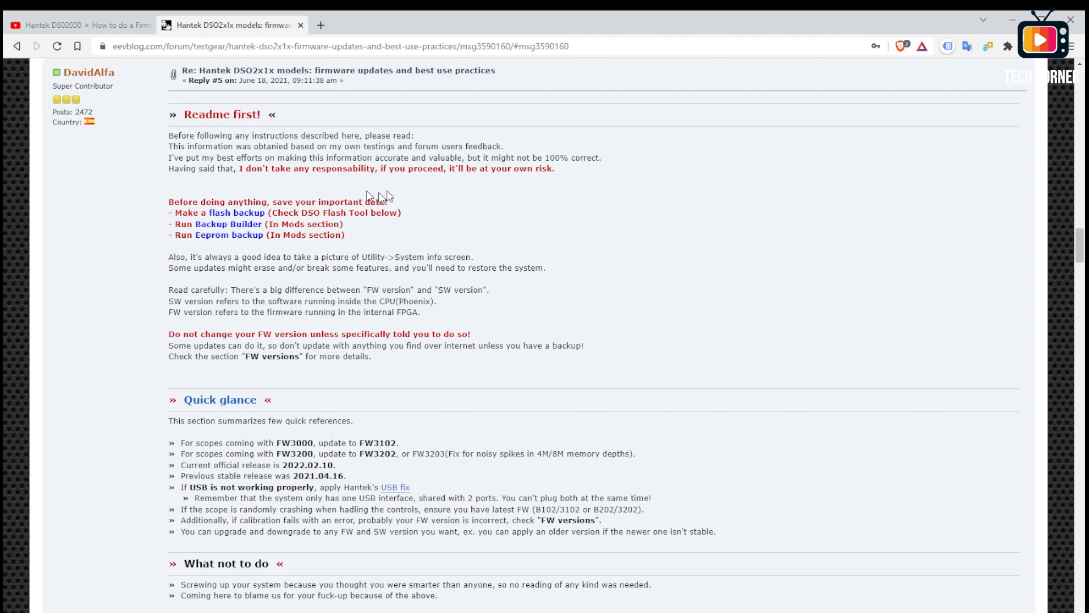
Bring the Firmware versions list (2013_A013 to 3204_B204) into view, briefly highlighting the heading
{"action": "scroll", "scroll_direction": "down", "scroll_amount": 3}
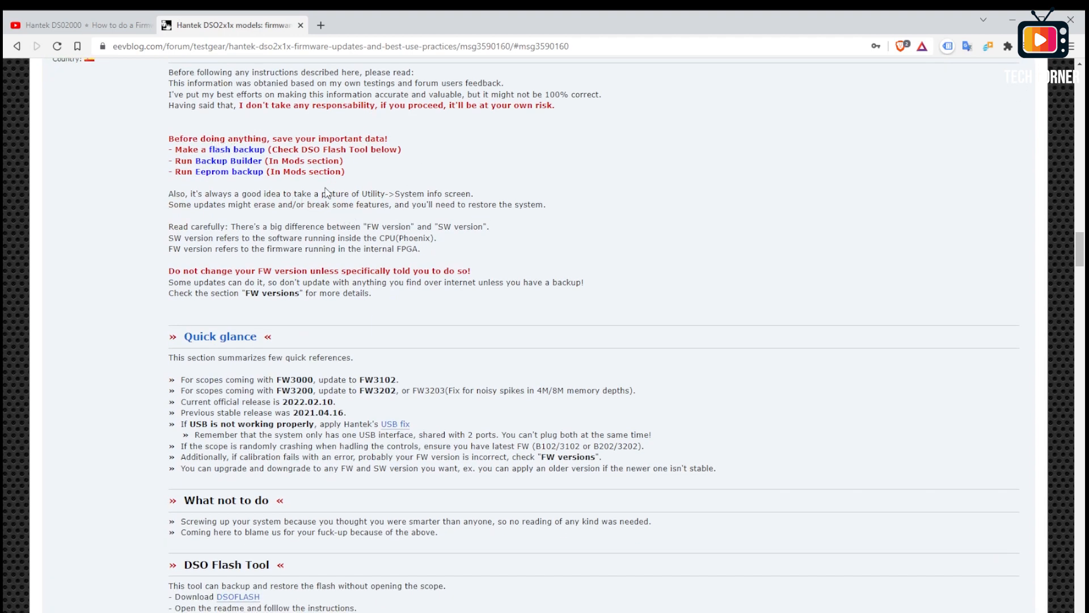
{"action": "scroll", "scroll_direction": "down", "scroll_amount": 3}
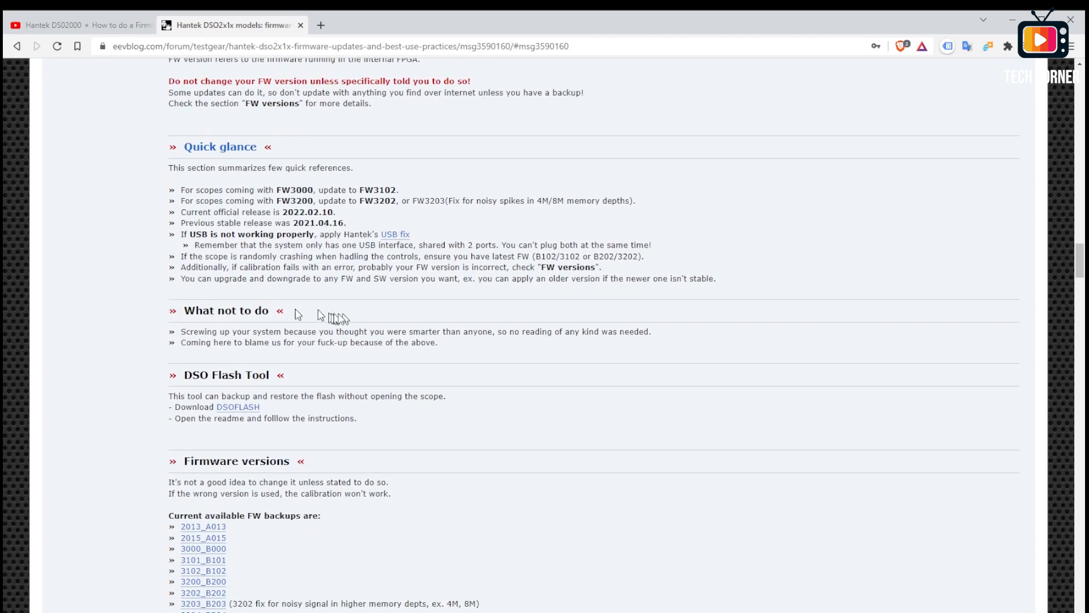
{"action": "scroll", "scroll_direction": "down", "scroll_amount": 3}
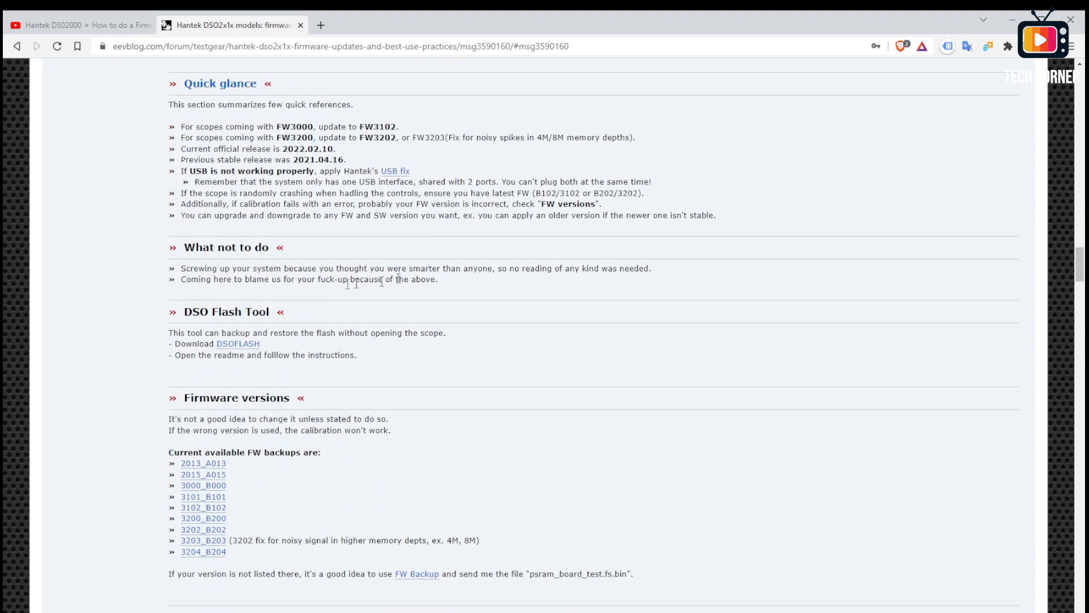
{"action": "double_click", "coordinate": [228, 310]}
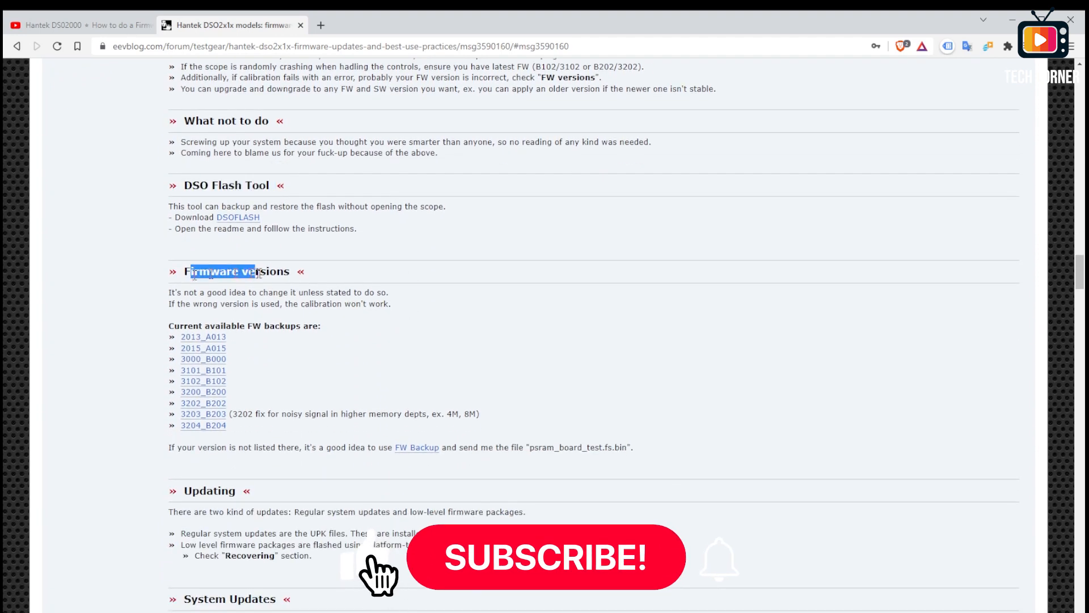
{"action": "left_click", "coordinate": [553, 558]}
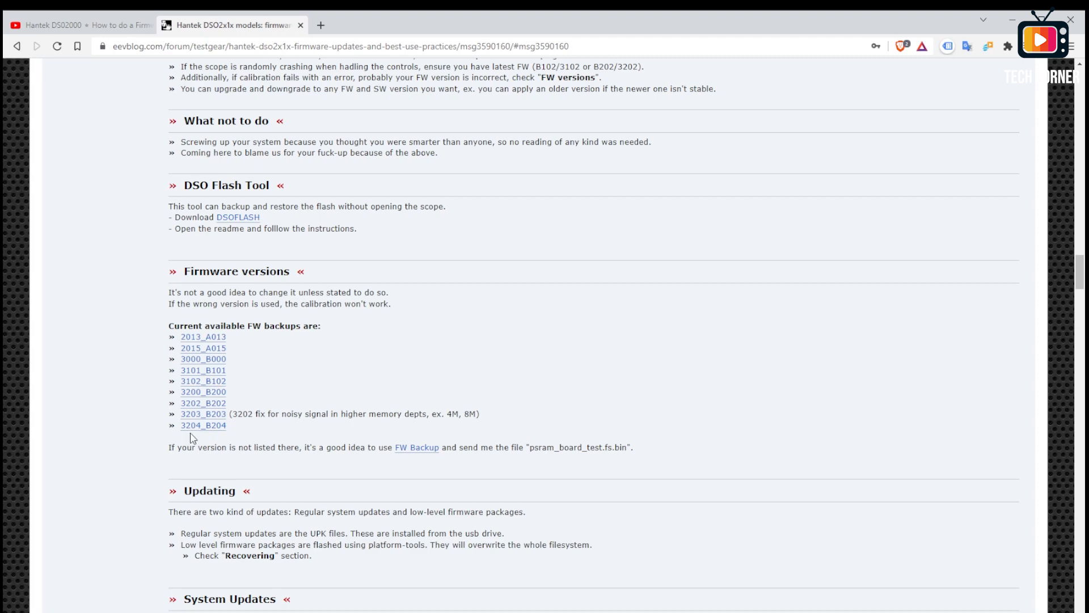
{"action": "mouse_move", "coordinate": [176, 438]}
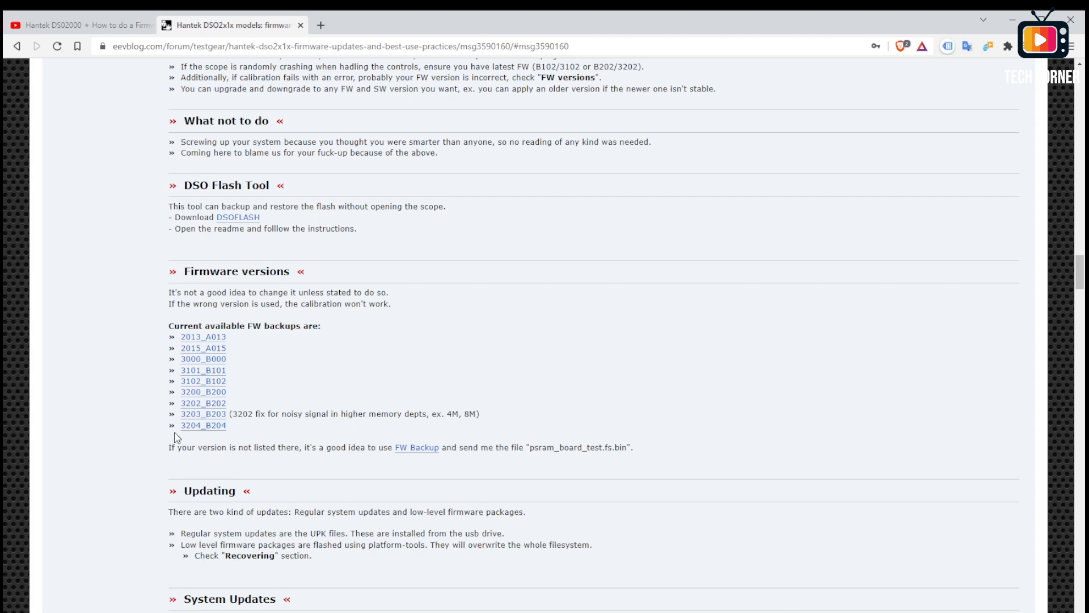
{"action": "mouse_move", "coordinate": [298, 447]}
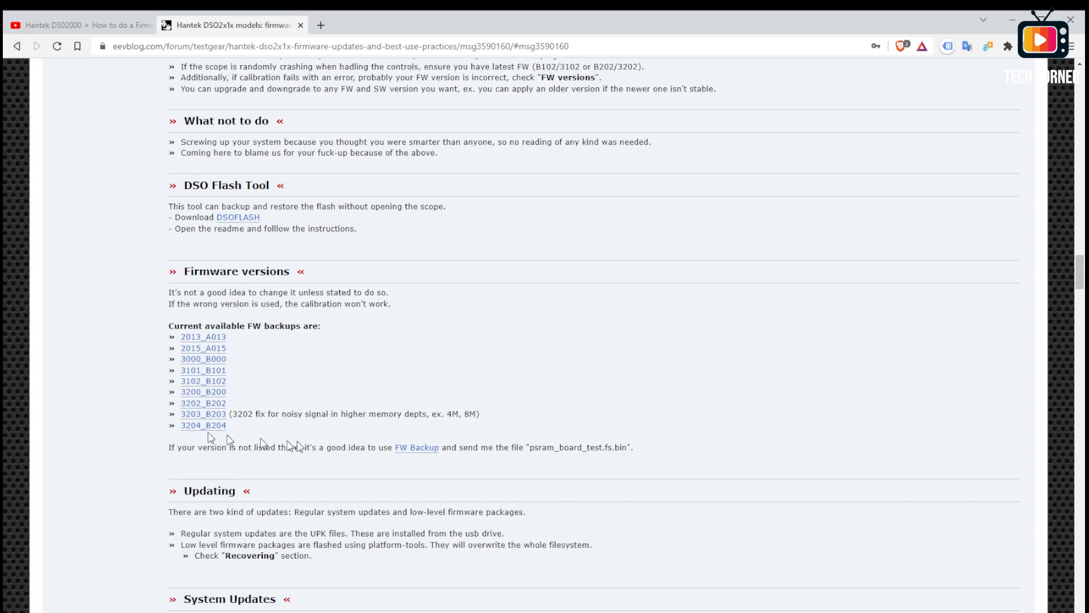
Scroll on to the System Updates section listing safe updates 2020.11.18 to 2022.02.10
{"action": "scroll", "scroll_direction": "down", "scroll_amount": 3}
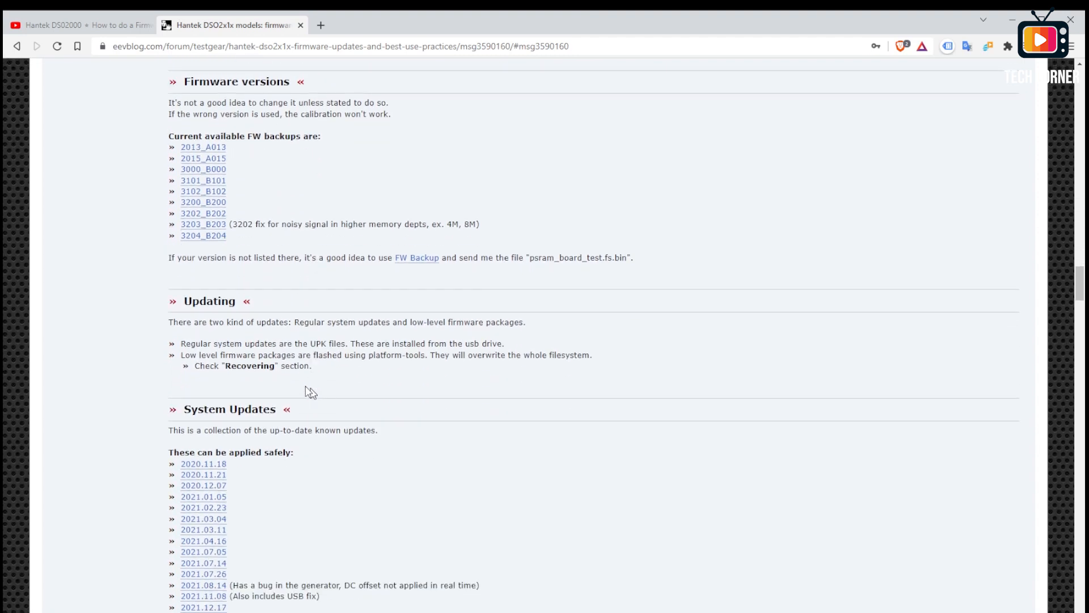
{"action": "scroll", "scroll_direction": "down", "scroll_amount": 3}
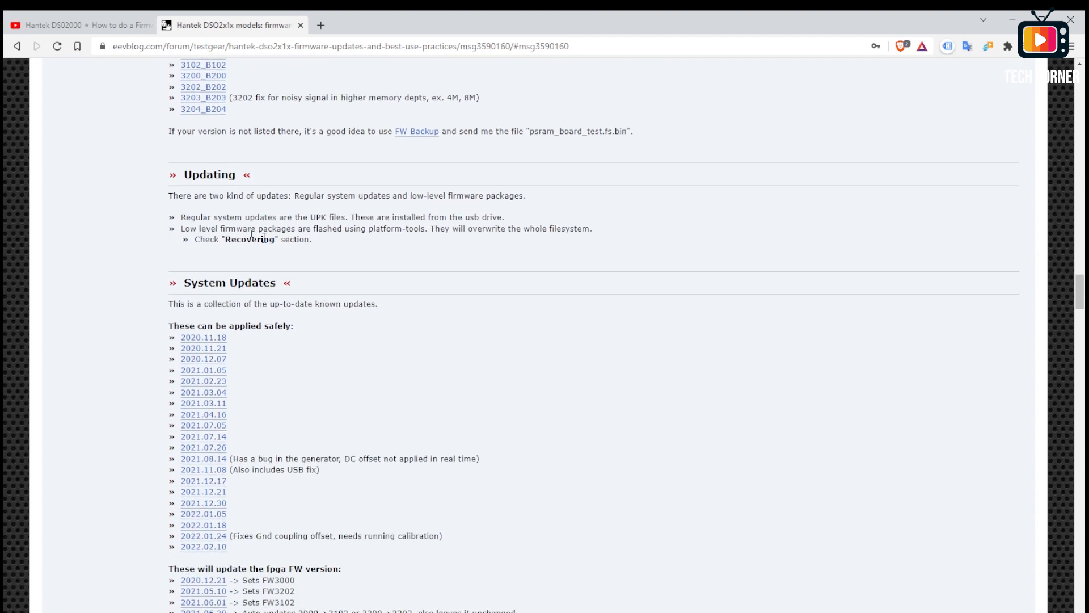
{"action": "mouse_move", "coordinate": [340, 187]}
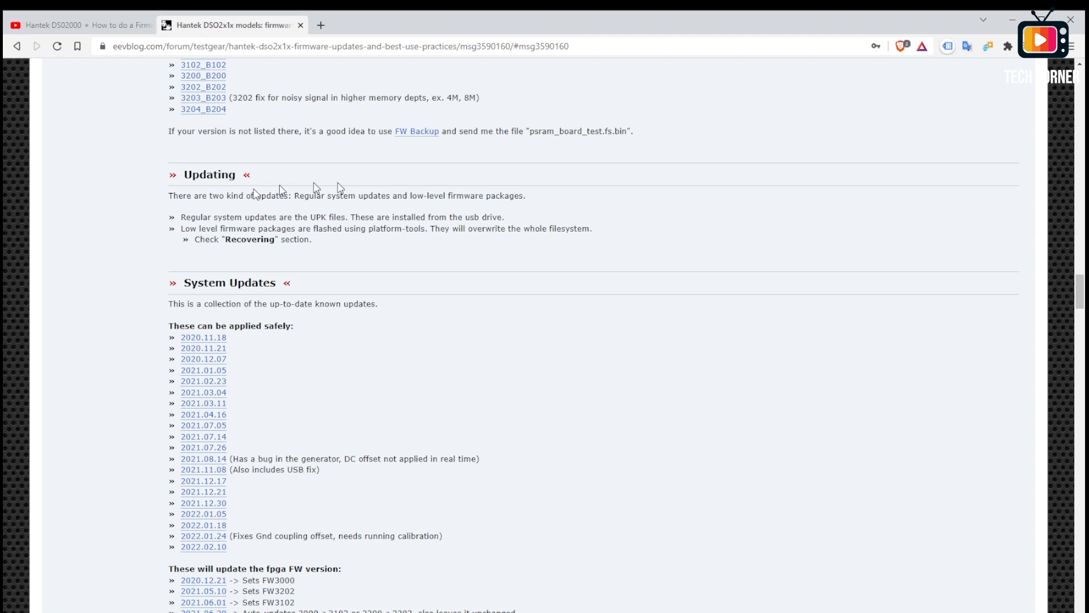
{"action": "scroll", "scroll_direction": "down", "scroll_amount": 3}
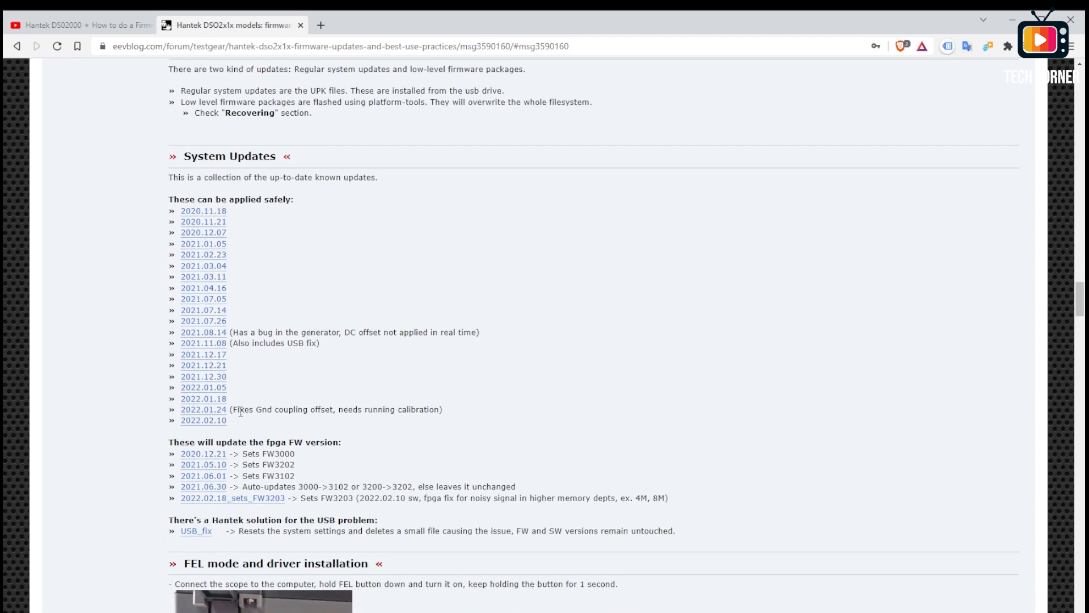
{"action": "mouse_move", "coordinate": [247, 438]}
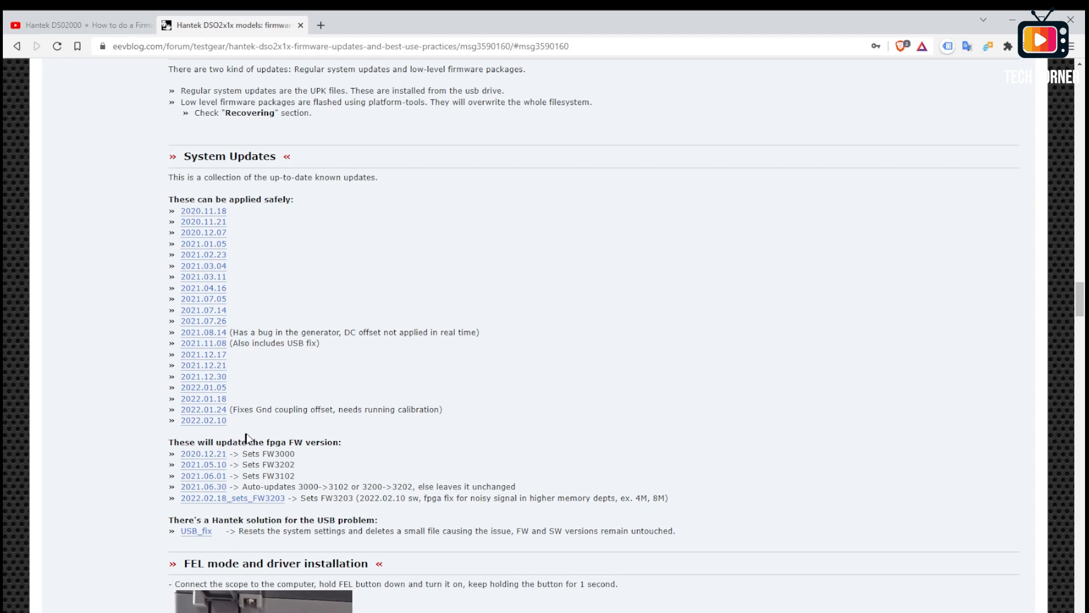
{"action": "mouse_move", "coordinate": [249, 434]}
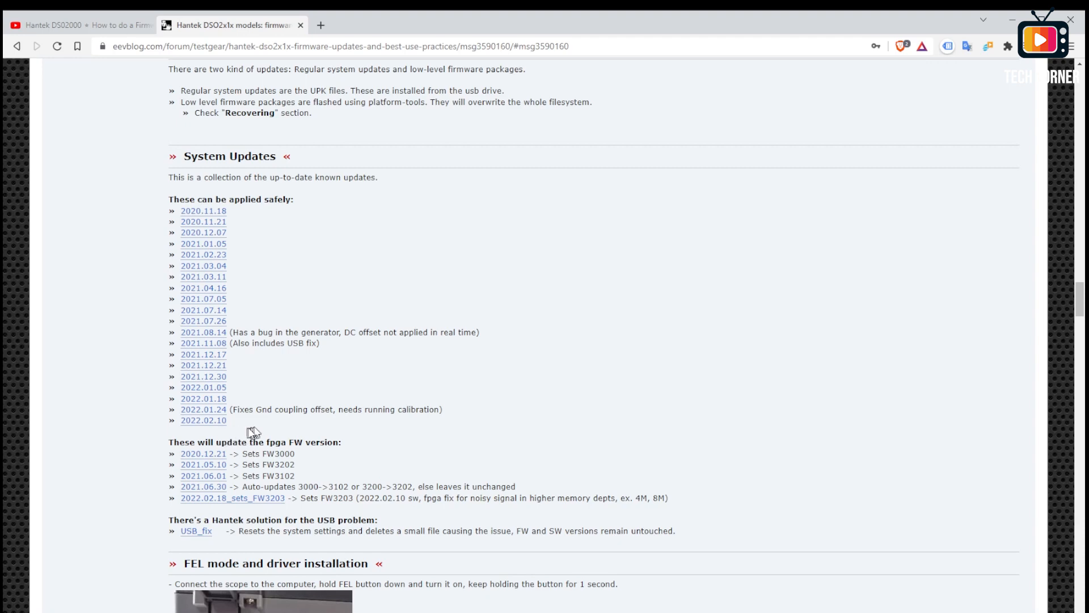
{"action": "scroll", "scroll_direction": "down", "scroll_amount": 3}
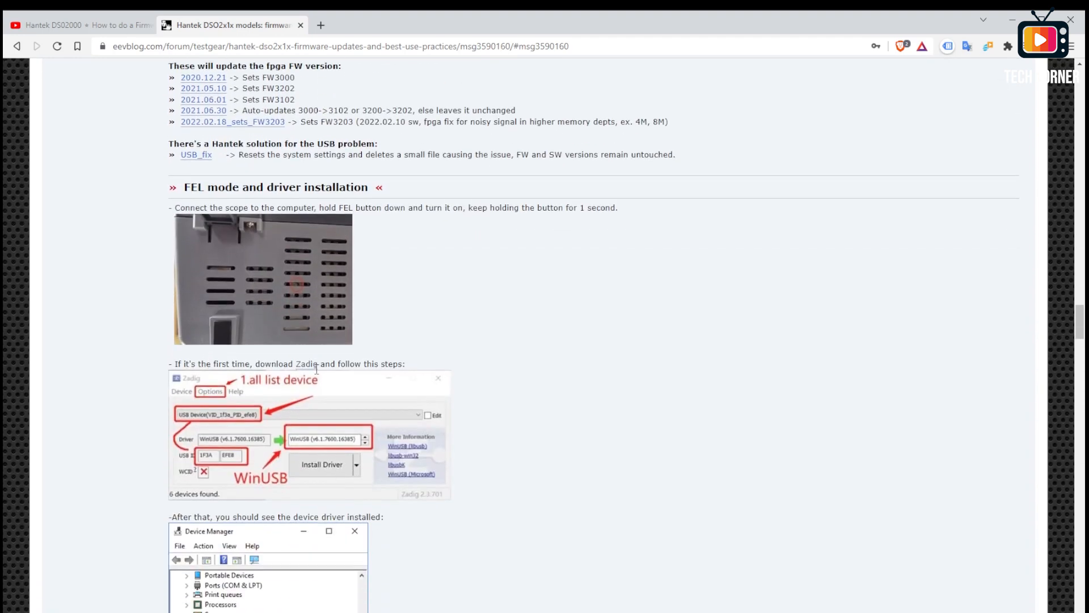
{"action": "scroll", "scroll_direction": "down", "scroll_amount": 3}
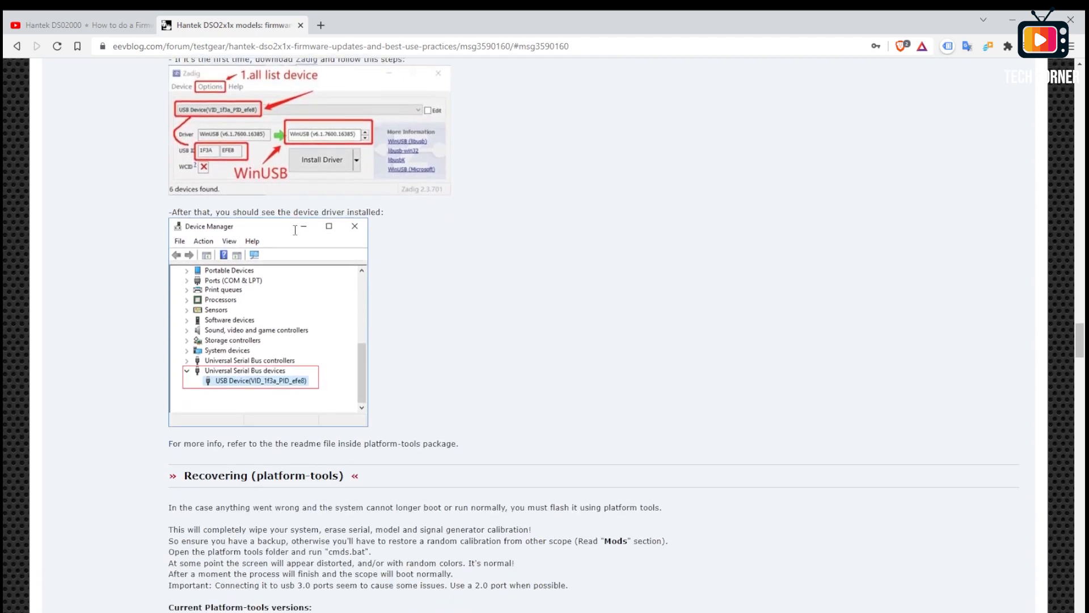
{"action": "scroll", "scroll_direction": "down", "scroll_amount": 3}
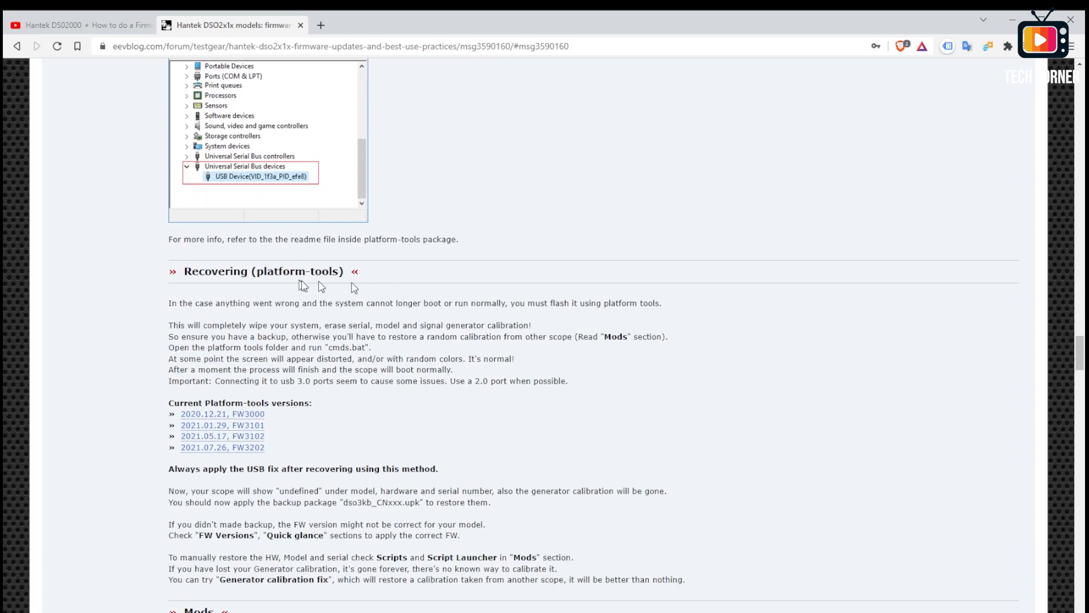
{"action": "scroll", "scroll_direction": "down", "scroll_amount": 3}
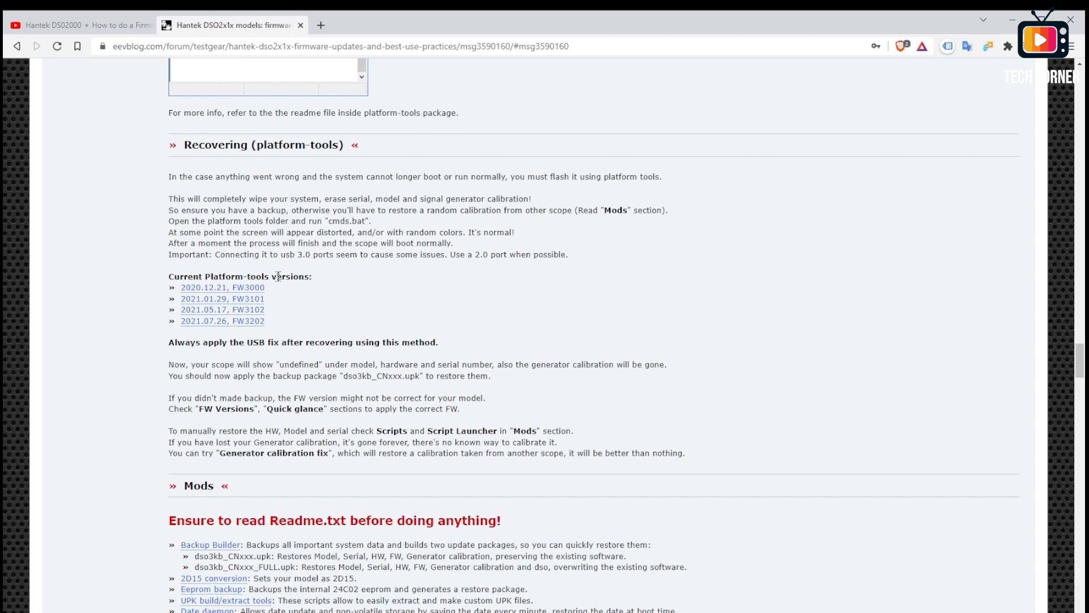
{"action": "scroll", "scroll_direction": "down", "scroll_amount": 3}
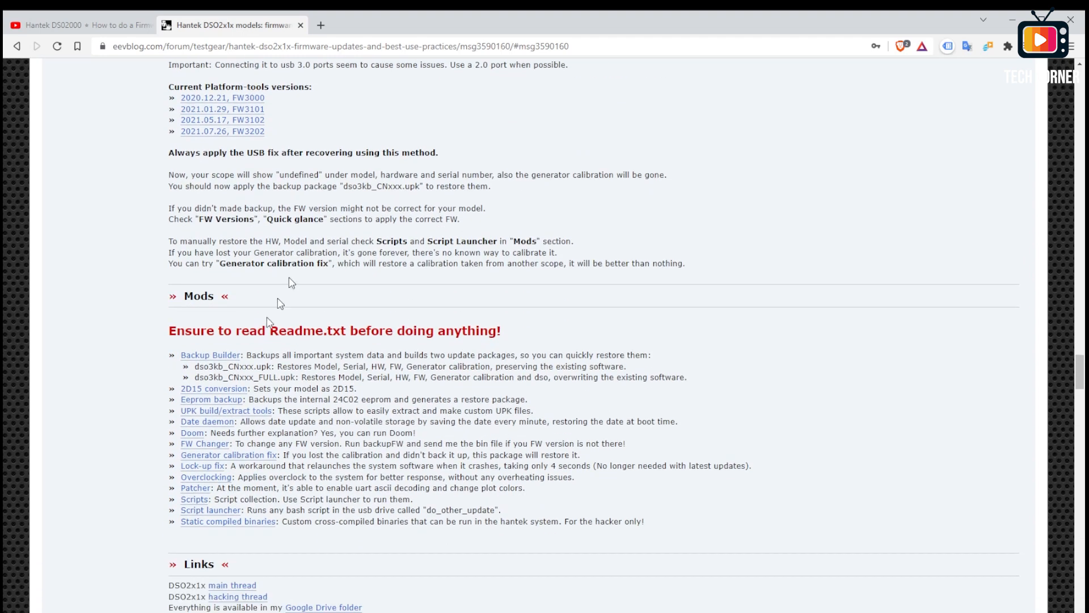
{"action": "scroll", "scroll_direction": "down", "scroll_amount": 3}
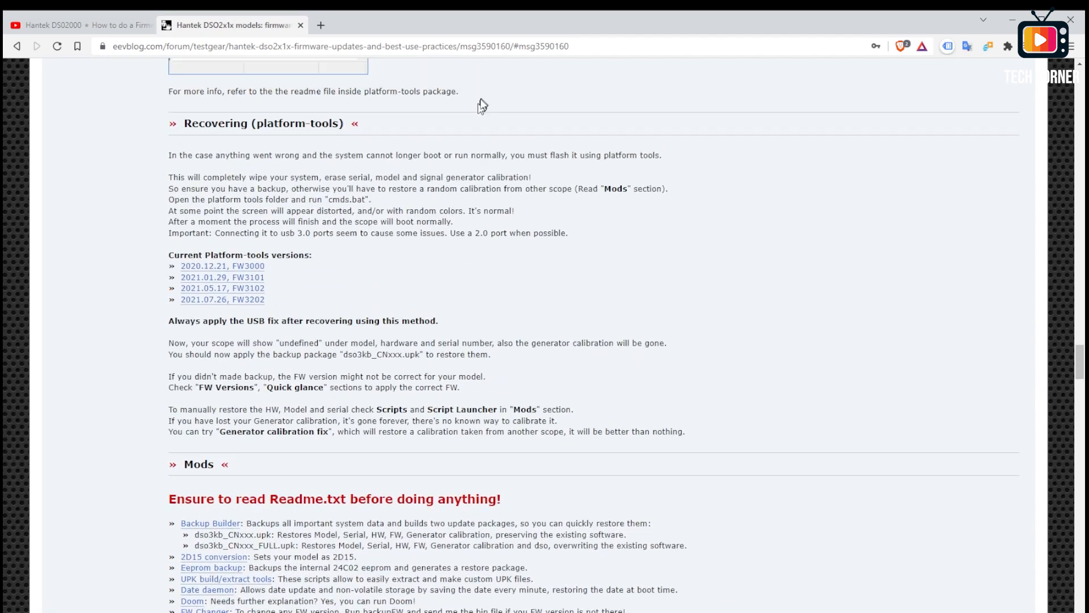
{"action": "scroll", "scroll_direction": "down", "scroll_amount": 3}
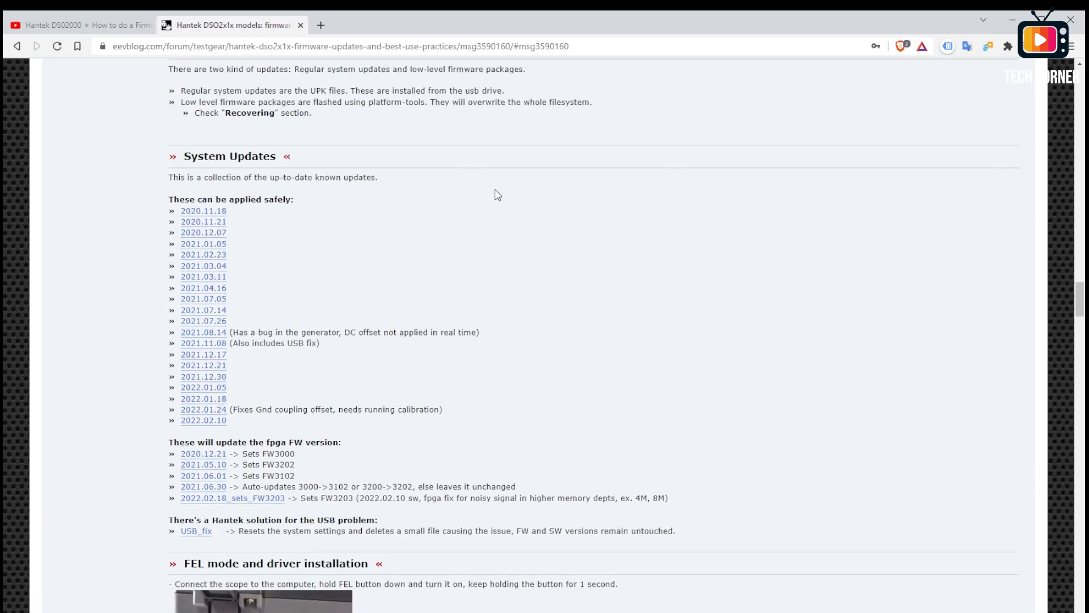
{"action": "mouse_move", "coordinate": [314, 217]}
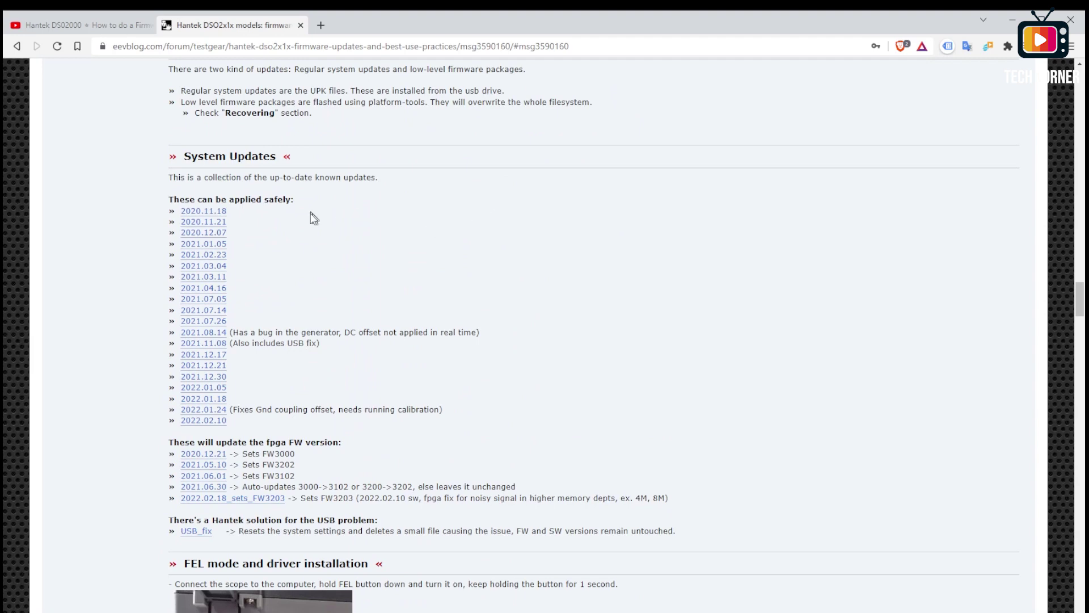
{"action": "scroll", "scroll_direction": "down", "scroll_amount": 3}
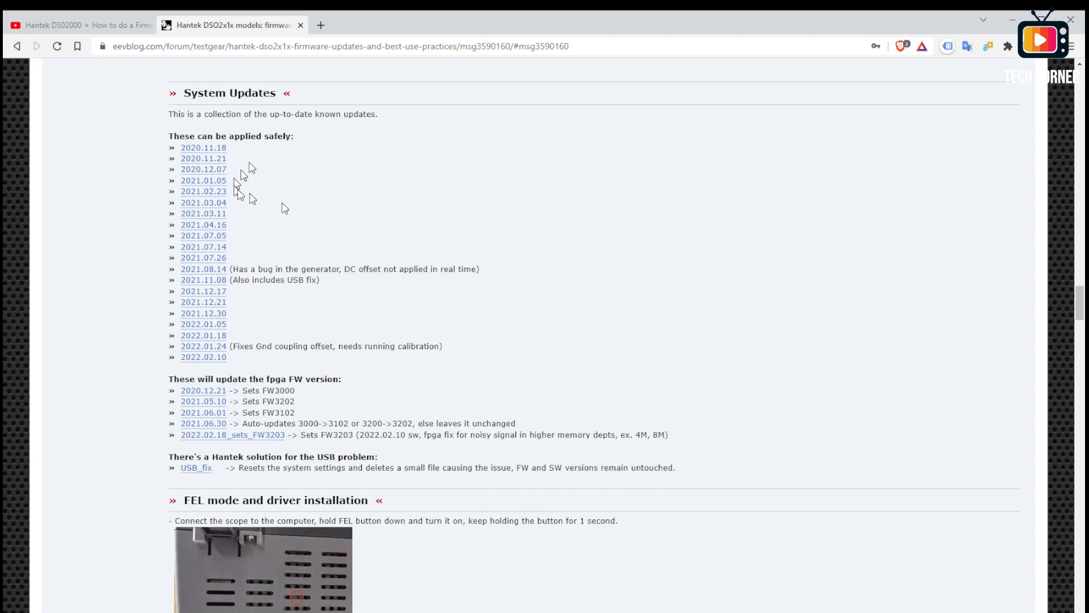
{"action": "mouse_move", "coordinate": [221, 398]}
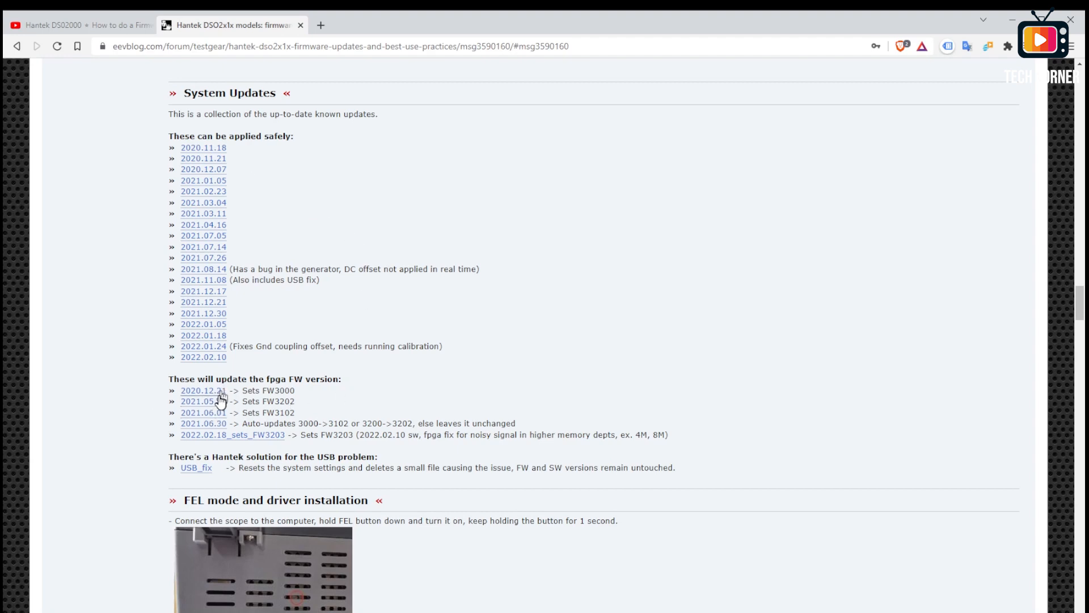
{"action": "mouse_move", "coordinate": [245, 407]}
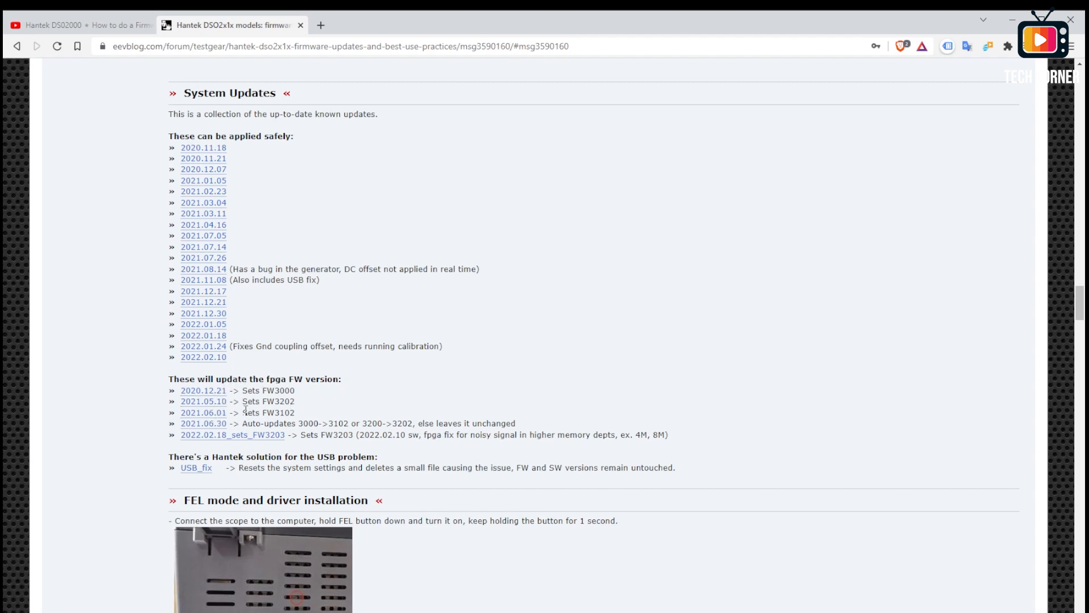
{"action": "double_click", "coordinate": [279, 390]}
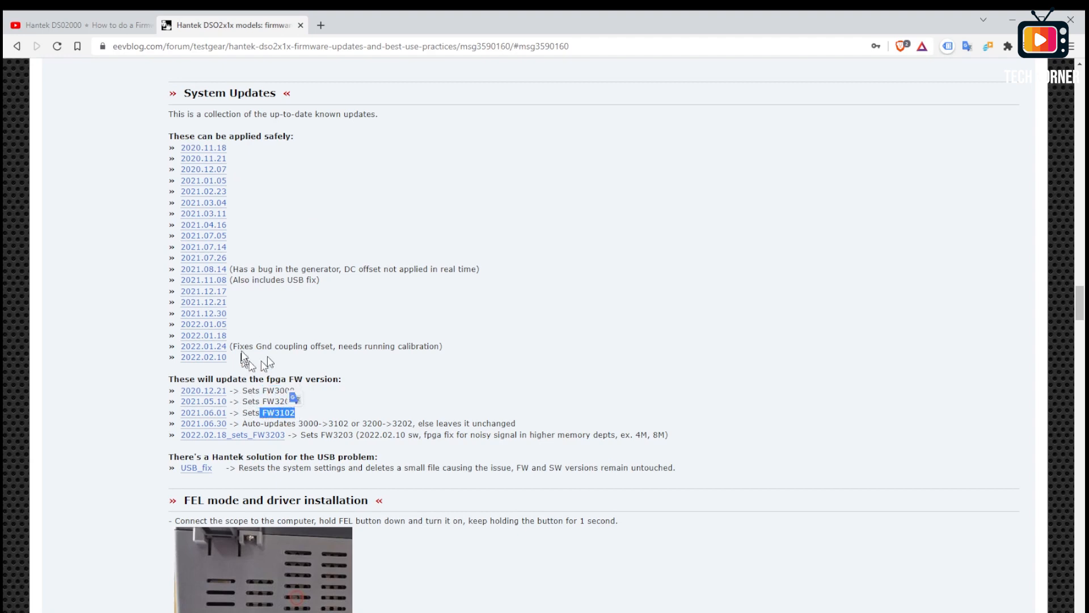
{"action": "mouse_move", "coordinate": [250, 238]}
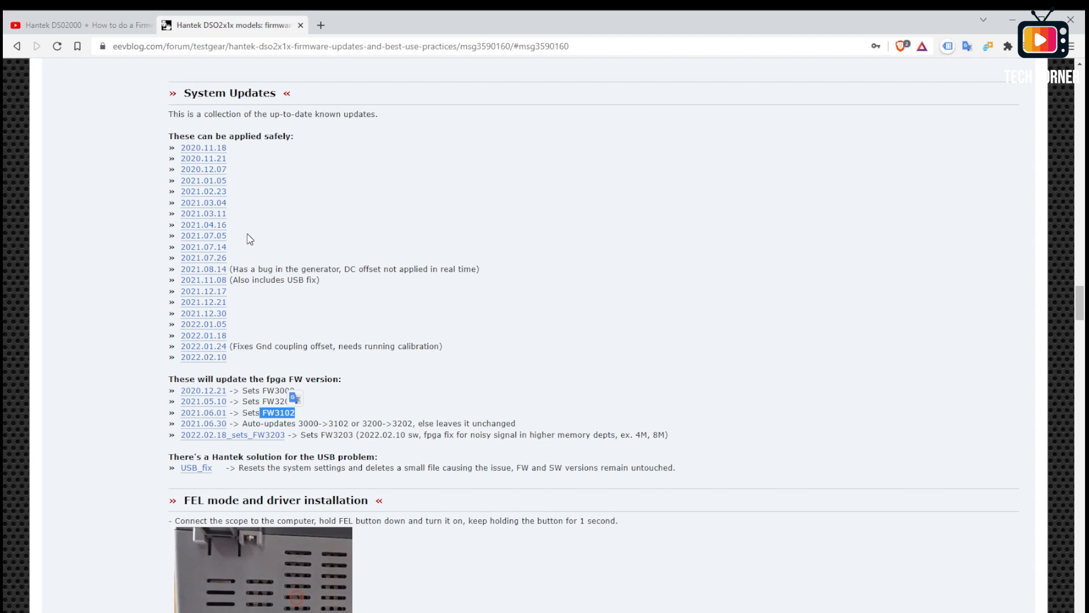
{"action": "mouse_move", "coordinate": [243, 191]}
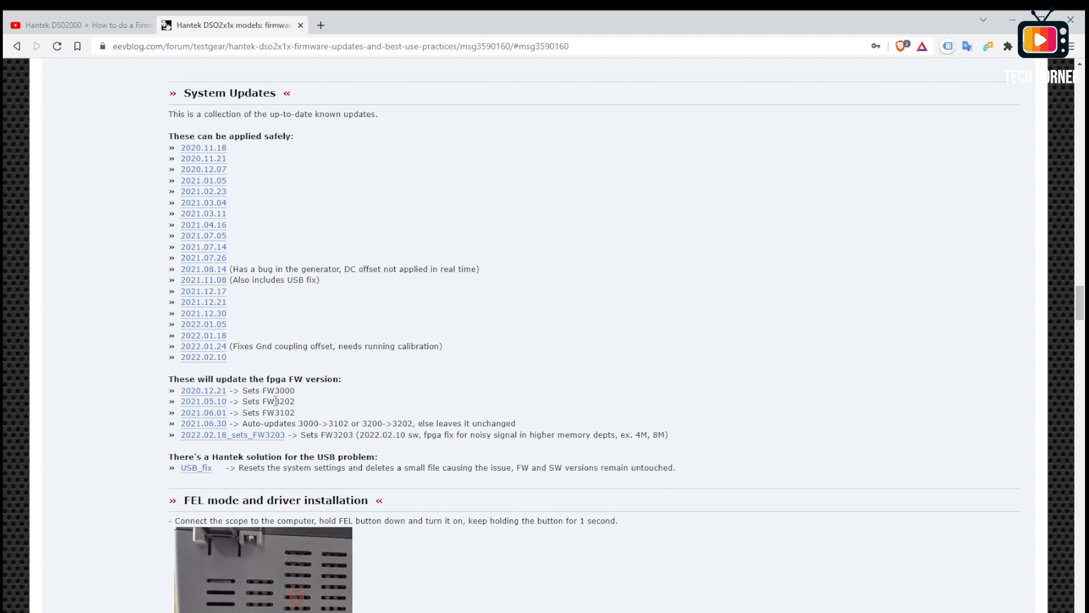
{"action": "mouse_move", "coordinate": [362, 404]}
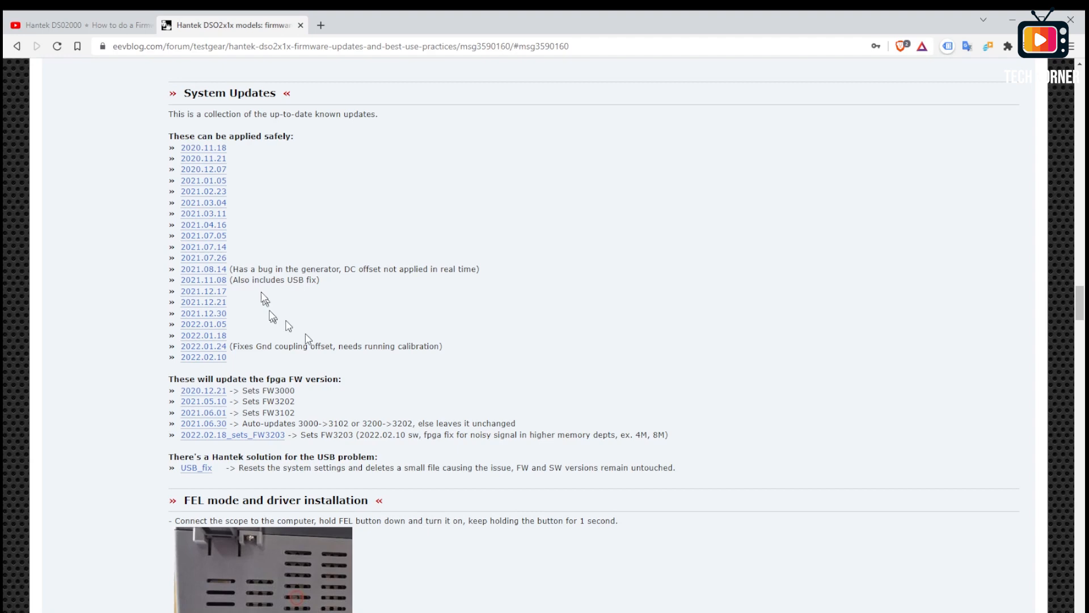
{"action": "mouse_move", "coordinate": [264, 313]}
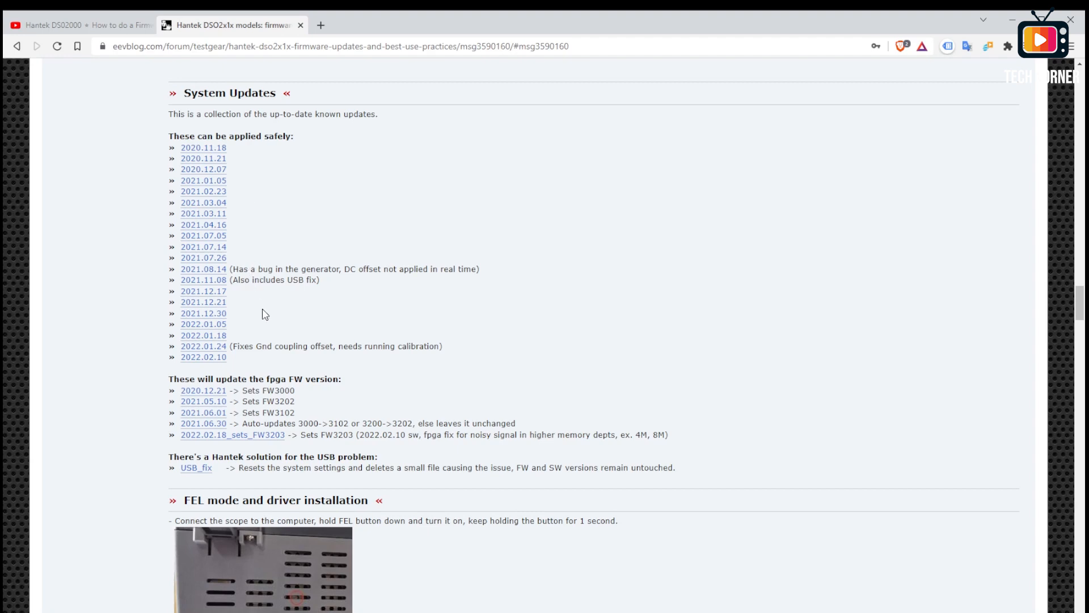
{"action": "mouse_move", "coordinate": [268, 304]}
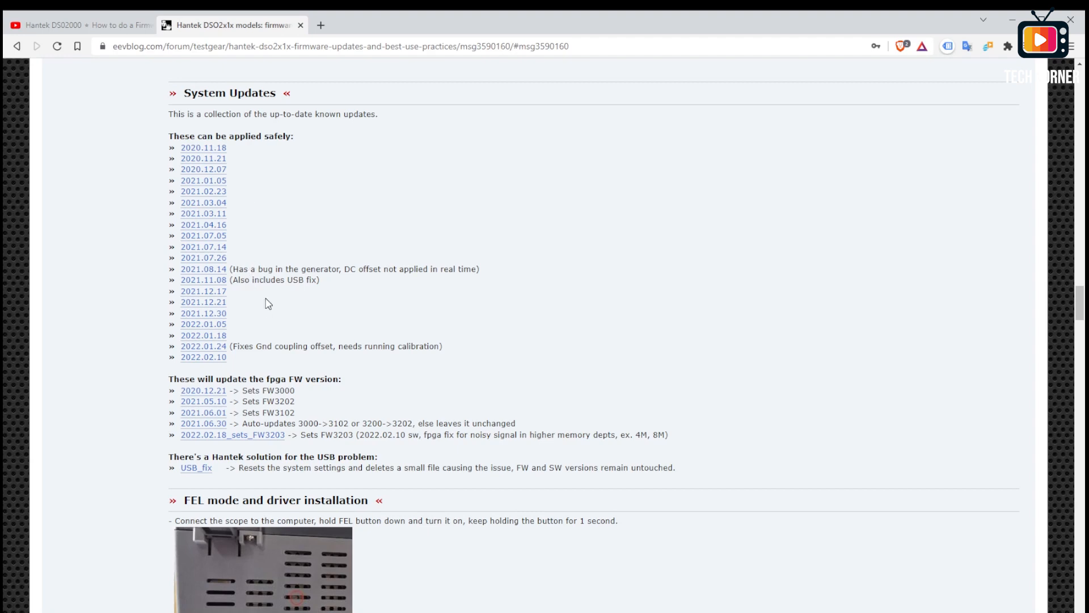
{"action": "mouse_move", "coordinate": [343, 341]}
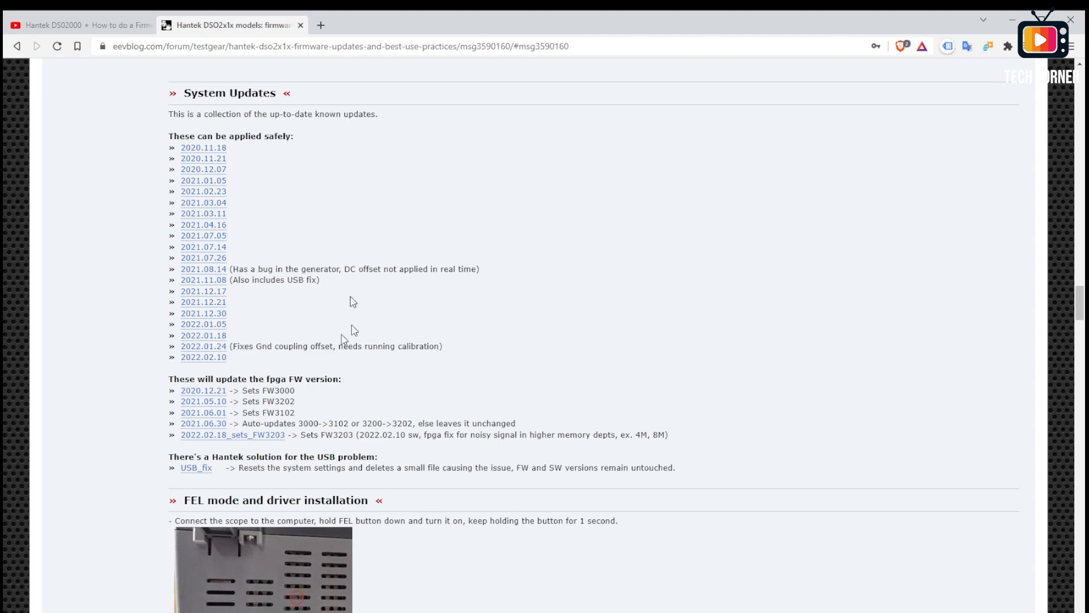
{"action": "mouse_move", "coordinate": [254, 324]}
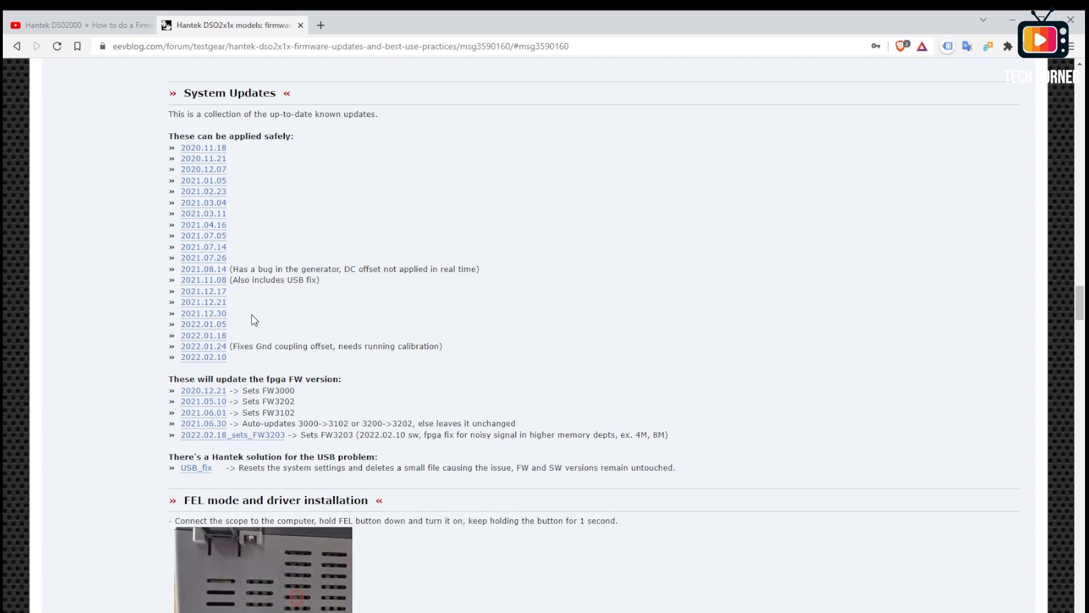
{"action": "mouse_move", "coordinate": [252, 350]}
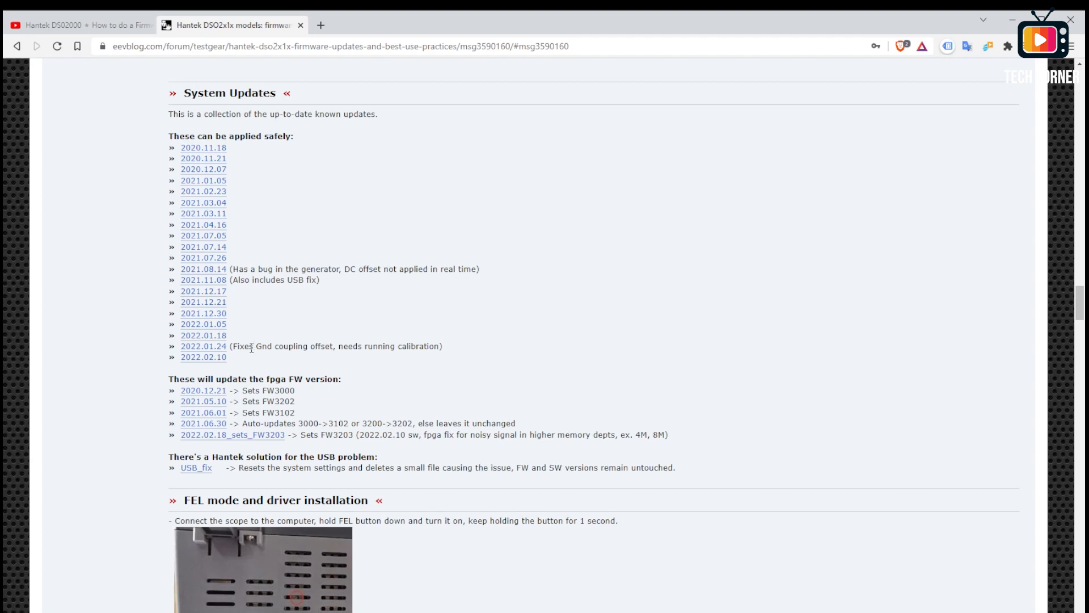
{"action": "mouse_move", "coordinate": [424, 297]}
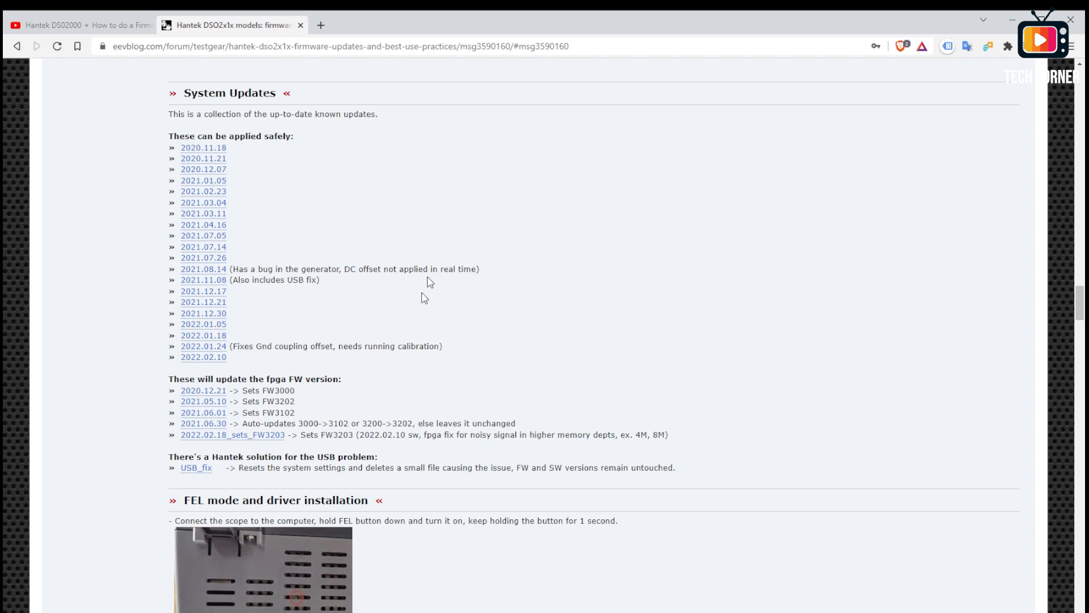
{"action": "double_click", "coordinate": [279, 402]}
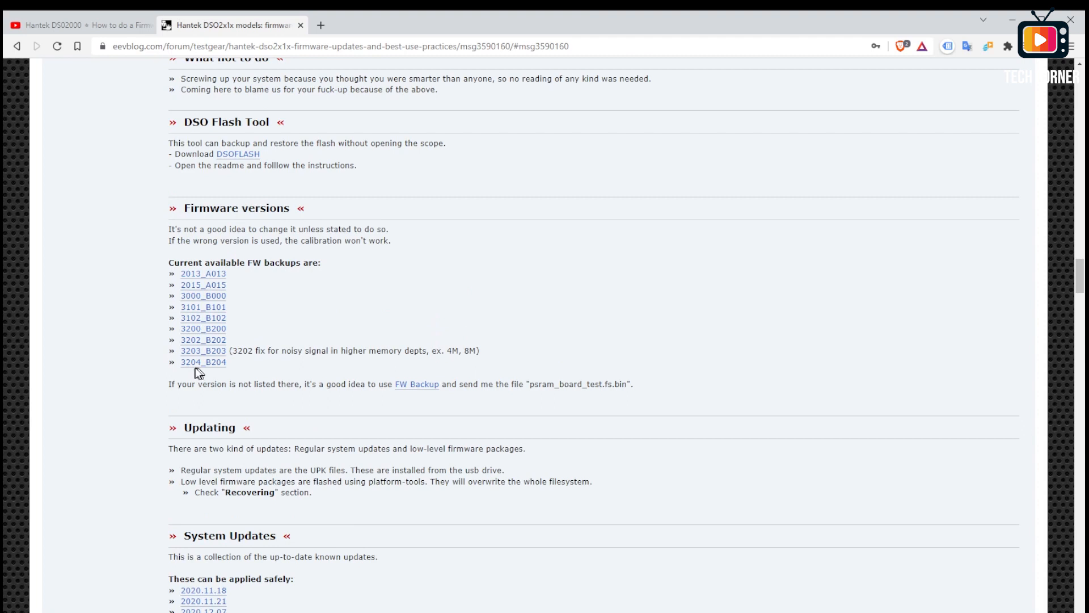
{"action": "mouse_move", "coordinate": [205, 372]}
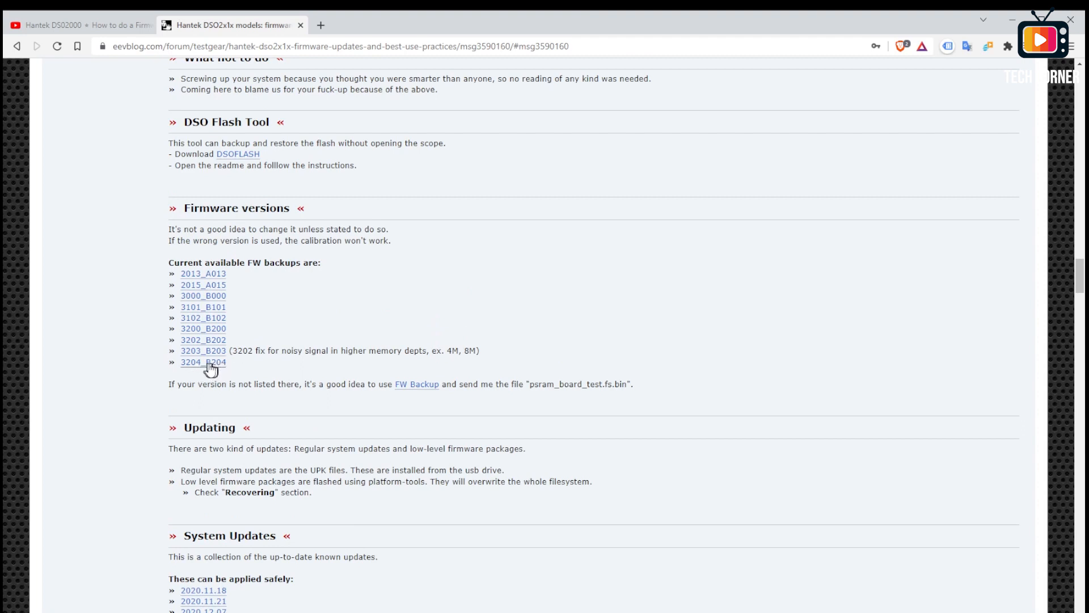
Open the 3204_B204 backup link, showing dso3kb_FW3204_B204.upk on Google Drive
{"action": "left_click", "coordinate": [203, 362]}
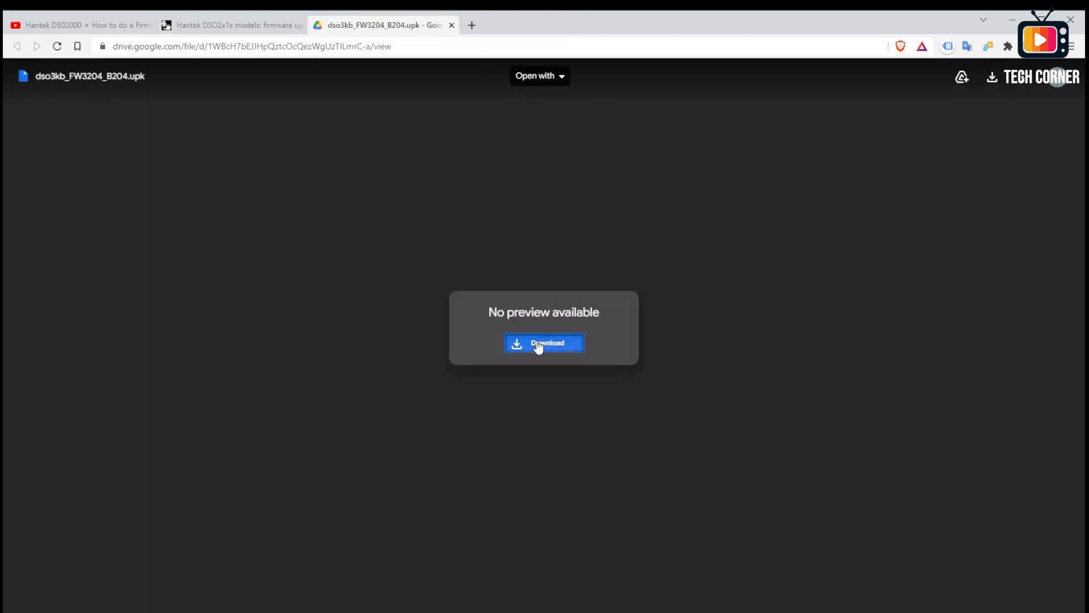
Download dso3kb_FW3204_B204.upk and close the blank tab it spawned
{"action": "left_click", "coordinate": [544, 343]}
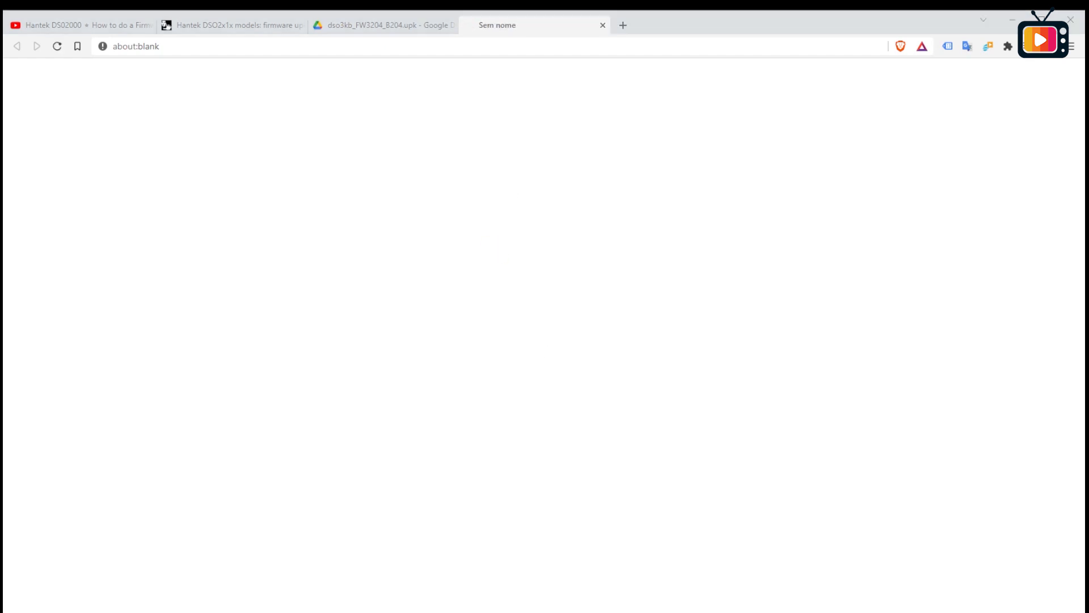
{"action": "left_click", "coordinate": [384, 25]}
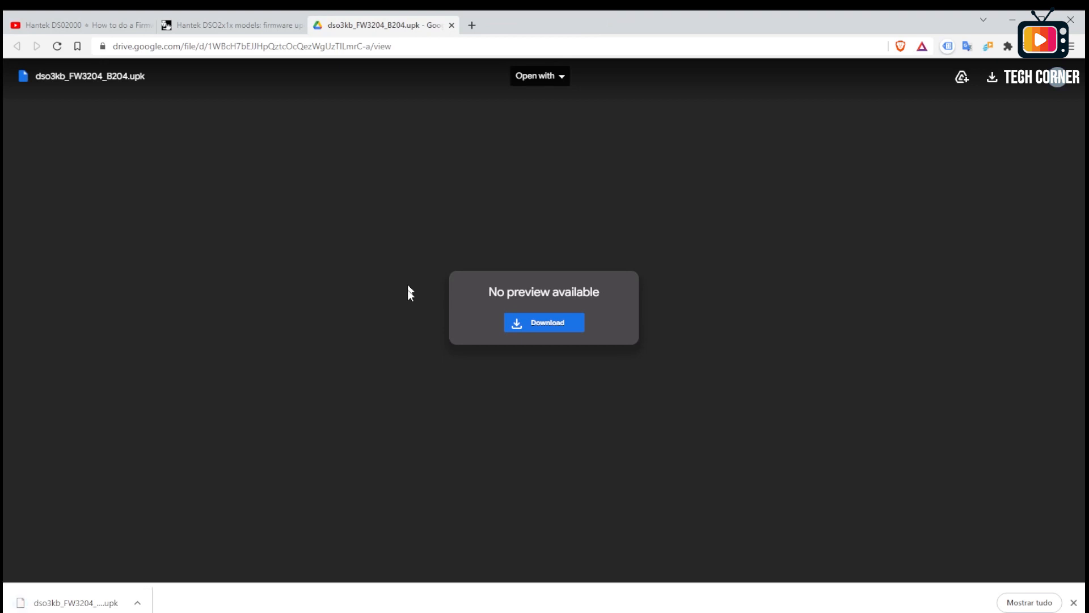
{"action": "mouse_move", "coordinate": [256, 412]}
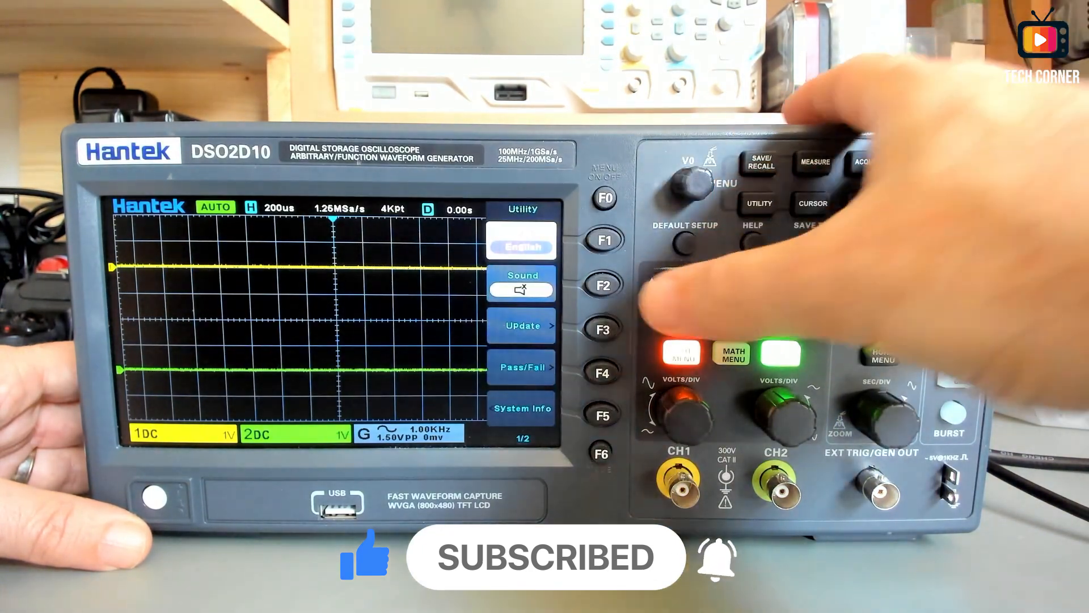
Show the scope's Utility menu with the UPdate entry and USB firmware file list
{"action": "left_click", "coordinate": [601, 415]}
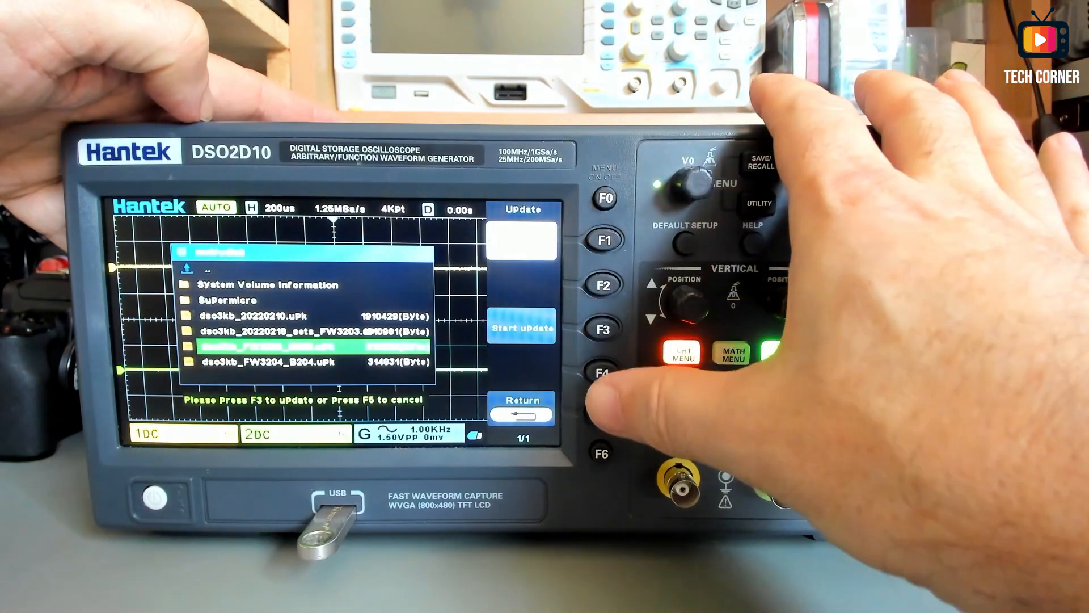
Start the update of the selected USB package and let it report success
{"action": "left_click", "coordinate": [607, 329]}
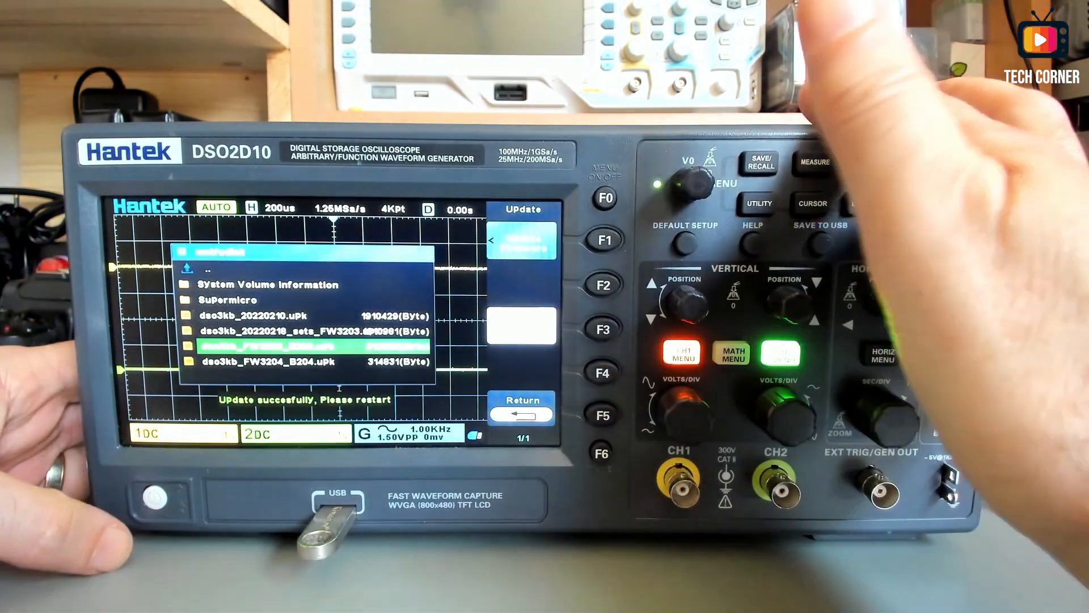